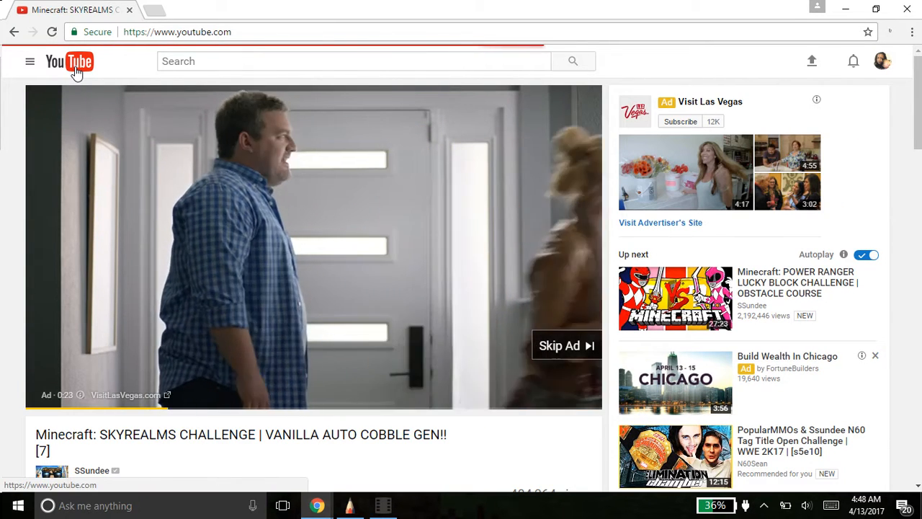
Return to the YouTube home page via the logo
{"action": "left_click", "coordinate": [69, 61]}
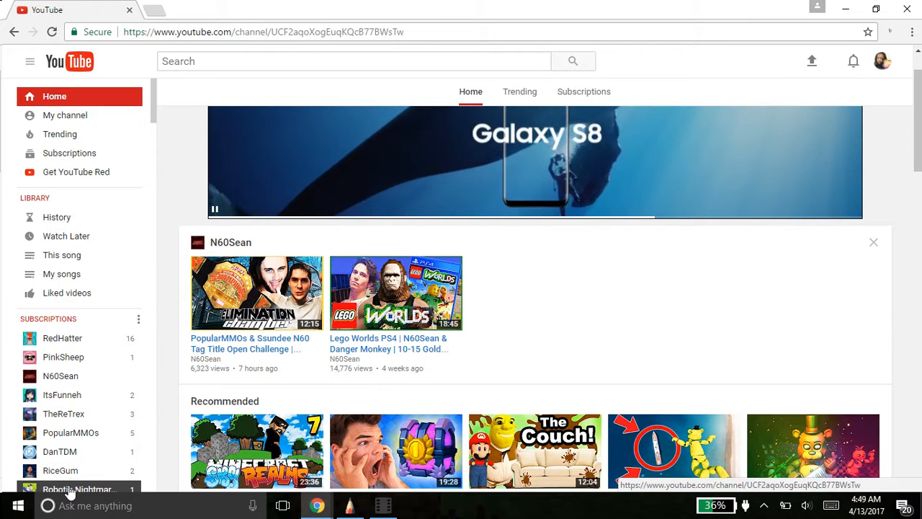
Open the Robotic Nightmare/Alexis channel and pick its 'chicas mistake' upload
{"action": "left_click", "coordinate": [78, 488]}
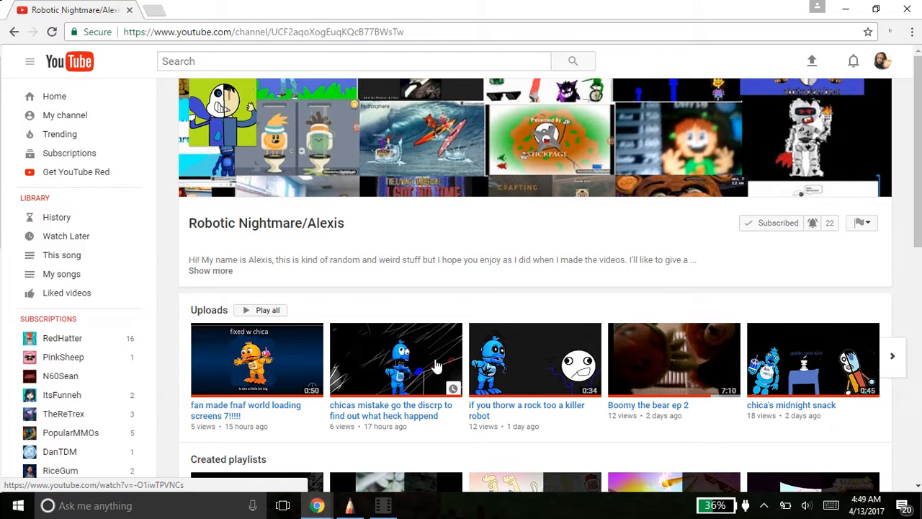
{"action": "left_click", "coordinate": [395, 360]}
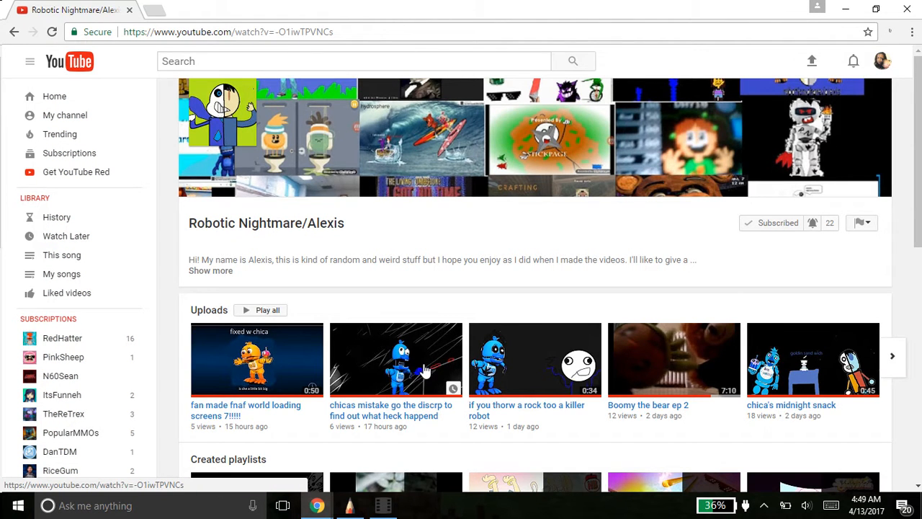
Play 'chicas mistake go the discrp to find out what heck happend' in full screen
{"action": "left_click", "coordinate": [395, 359]}
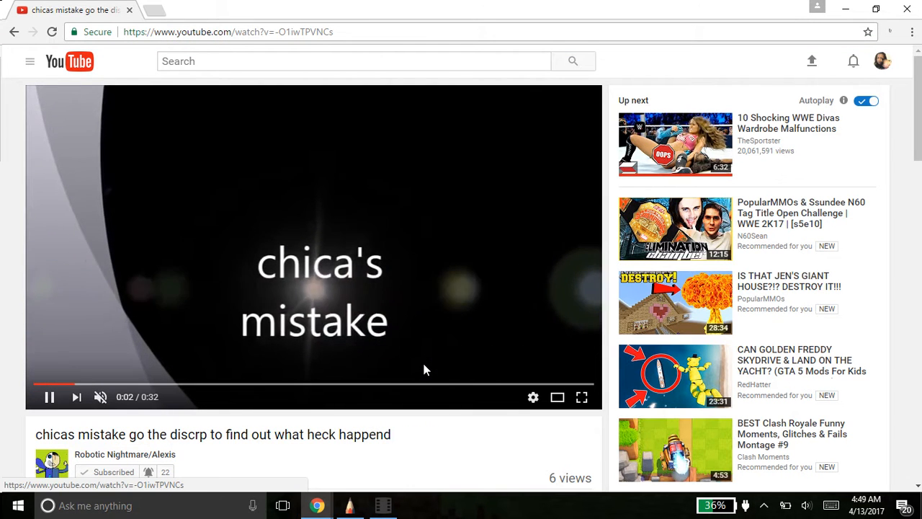
{"action": "left_click", "coordinate": [581, 396]}
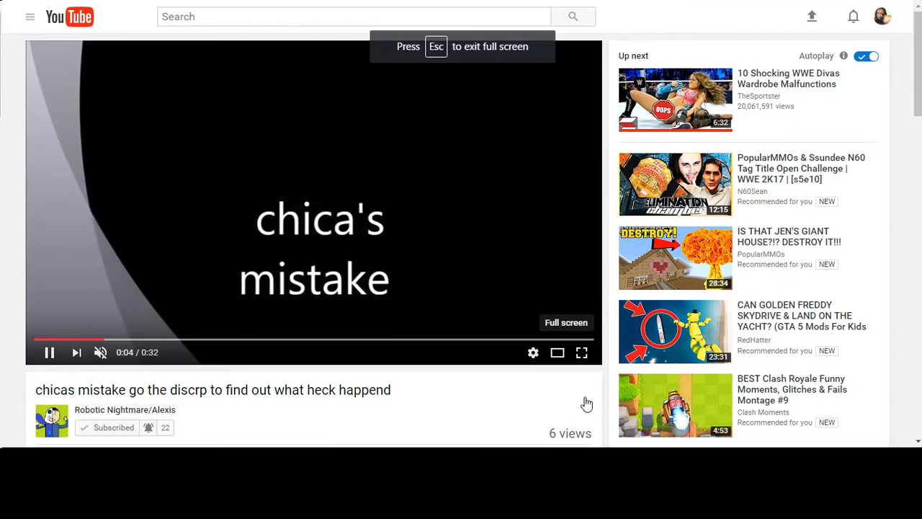
{"action": "left_click", "coordinate": [581, 353]}
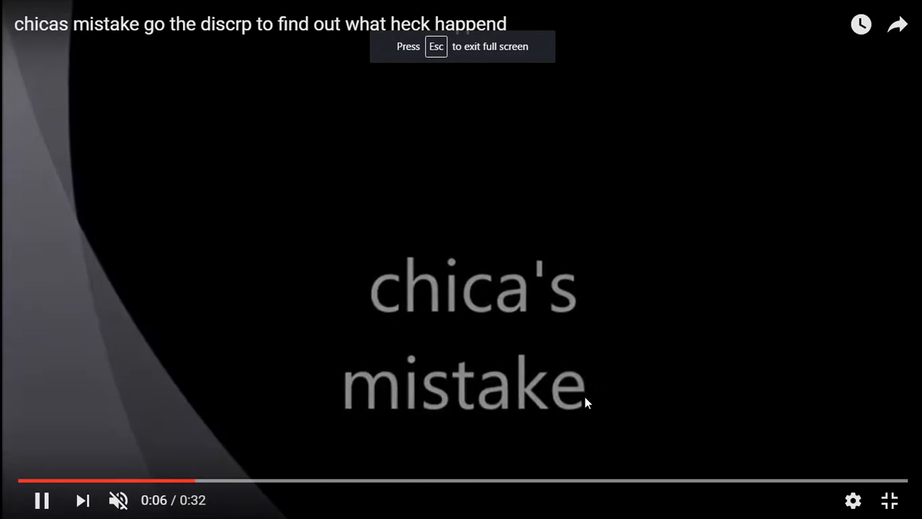